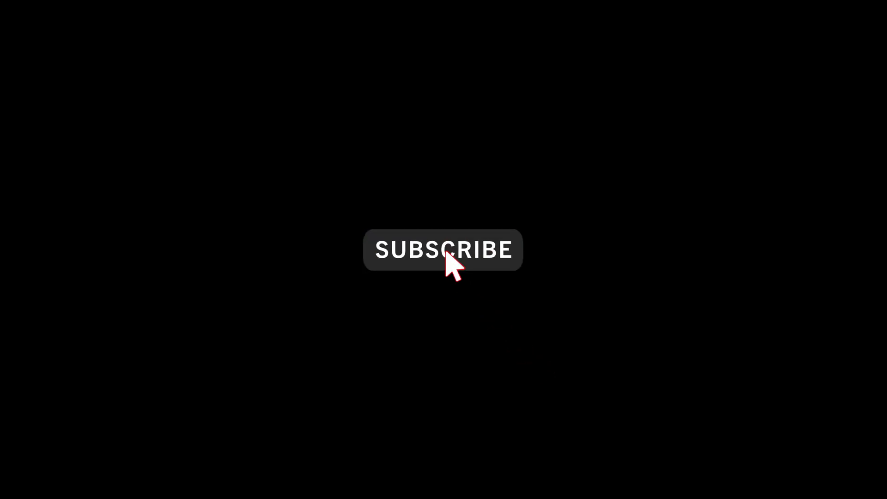
left_click(442, 249)
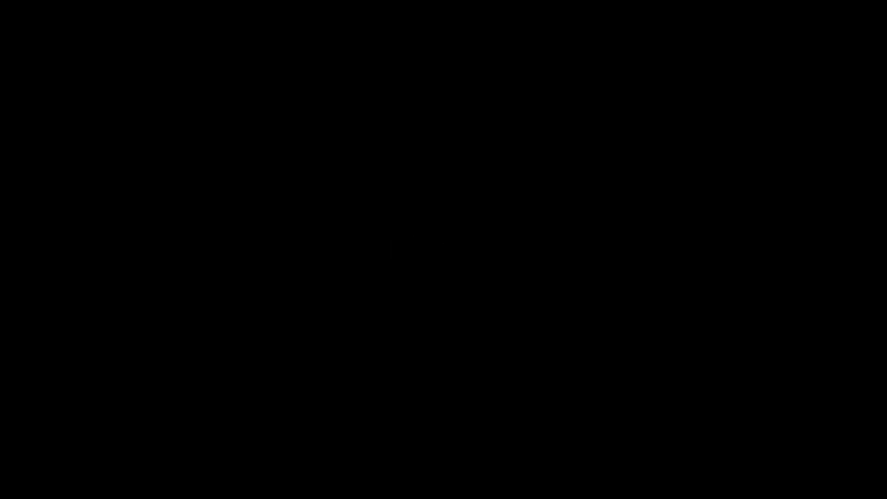